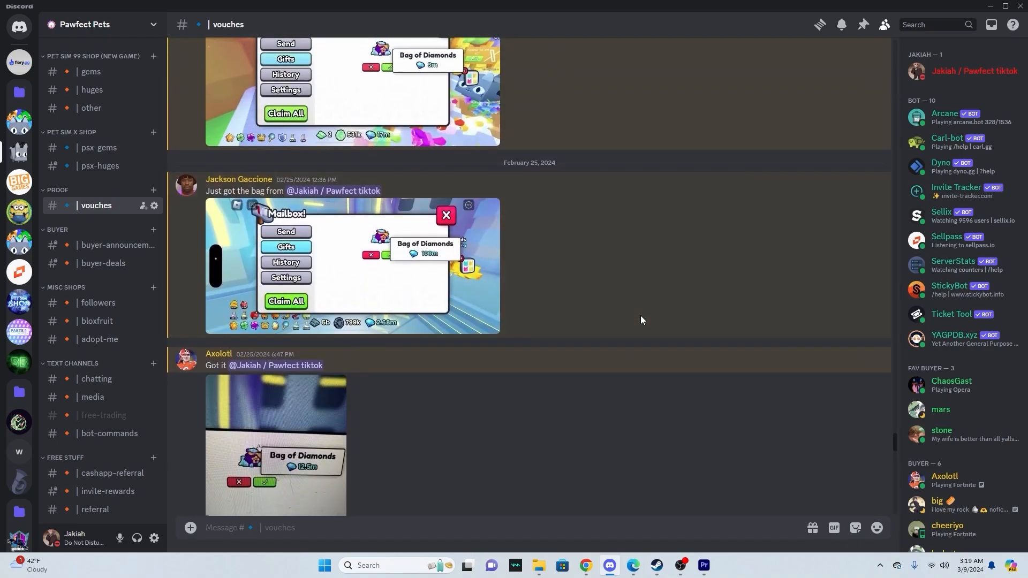
Step: Unlock Auto Roll in Main-Features, then toggle the game's auto roll on and back off
scroll(up, 3)
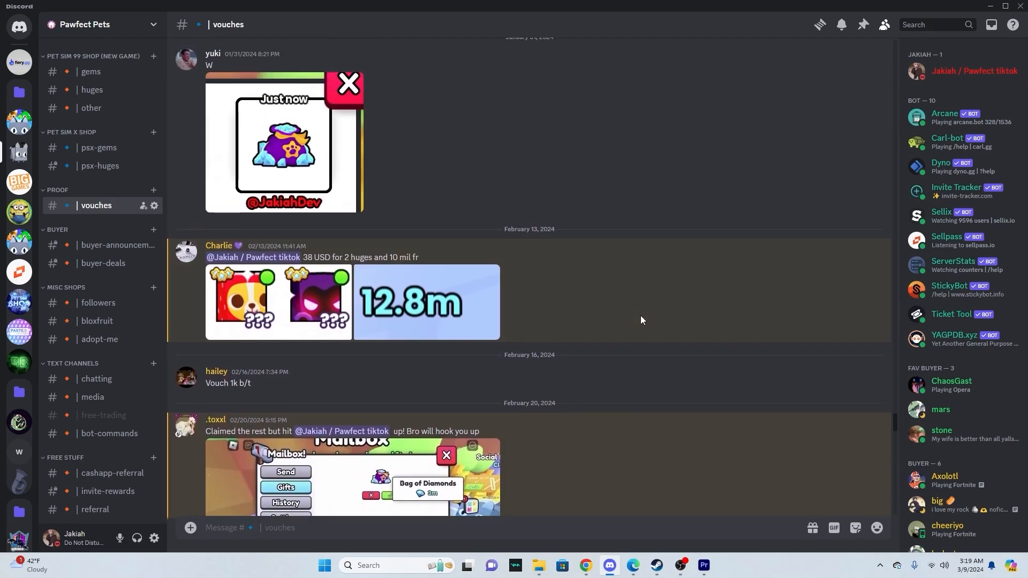
scroll(up, 3)
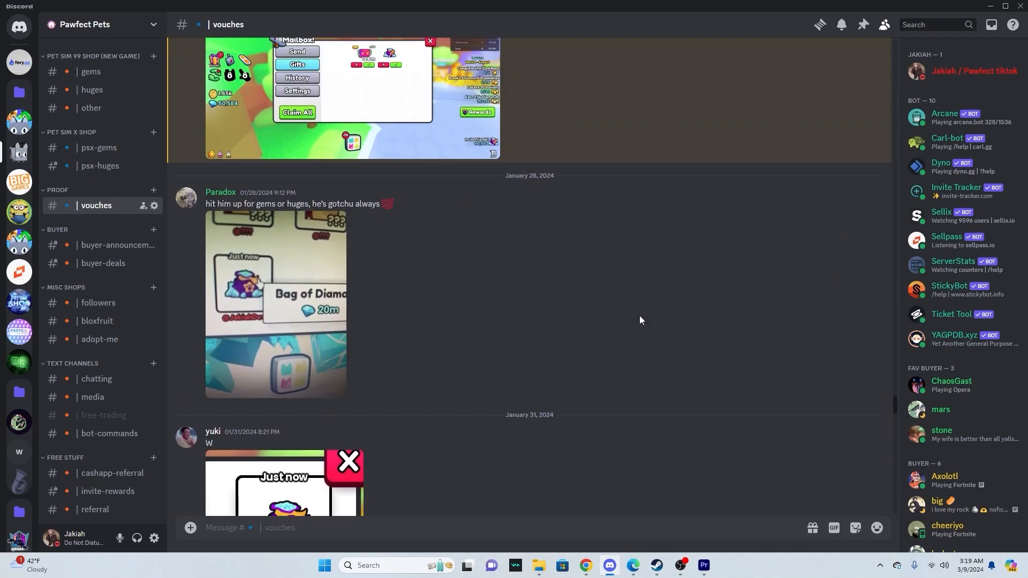
scroll(down, 3)
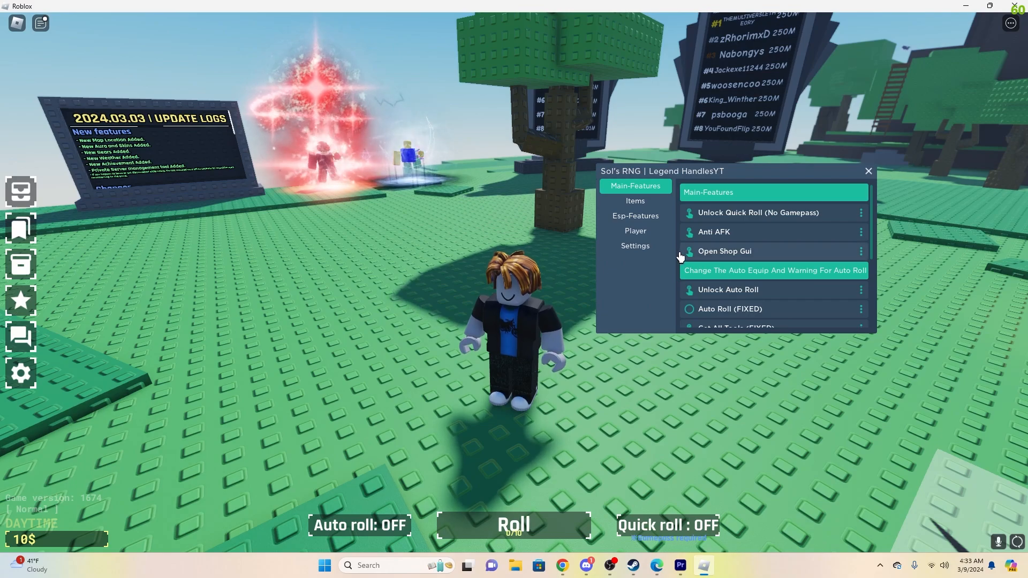
mouse_move(629, 551)
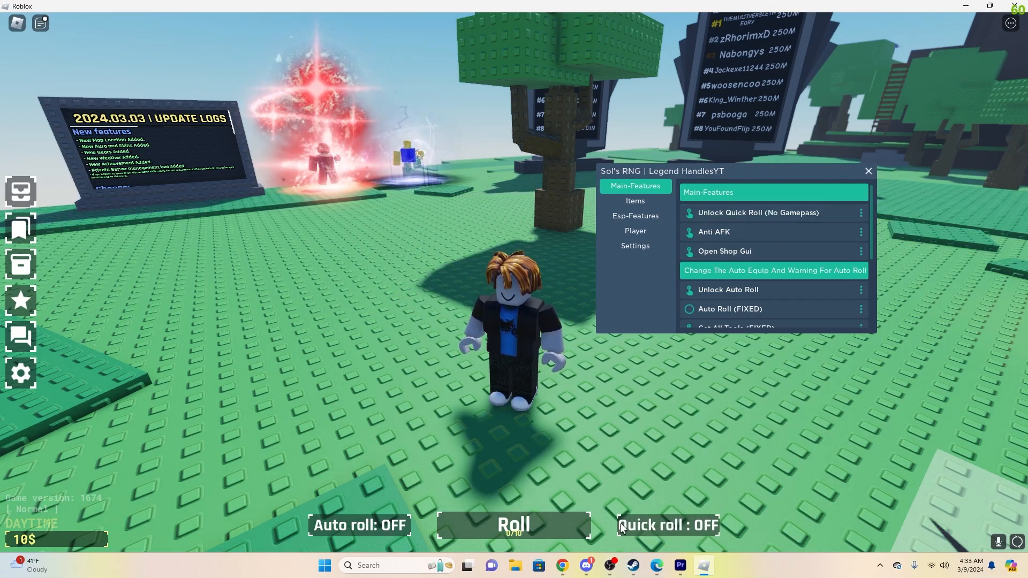
mouse_move(728, 242)
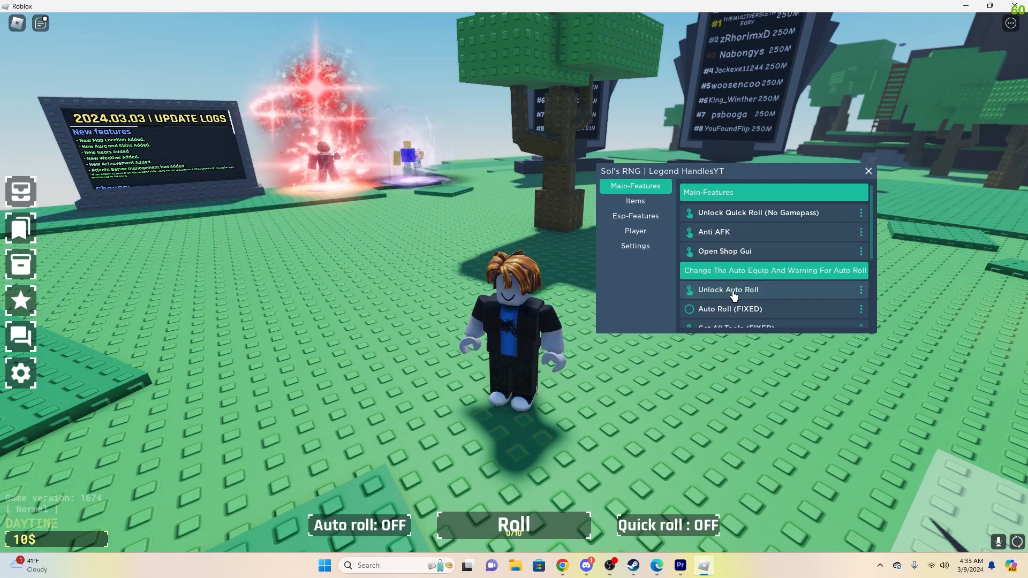
click(689, 308)
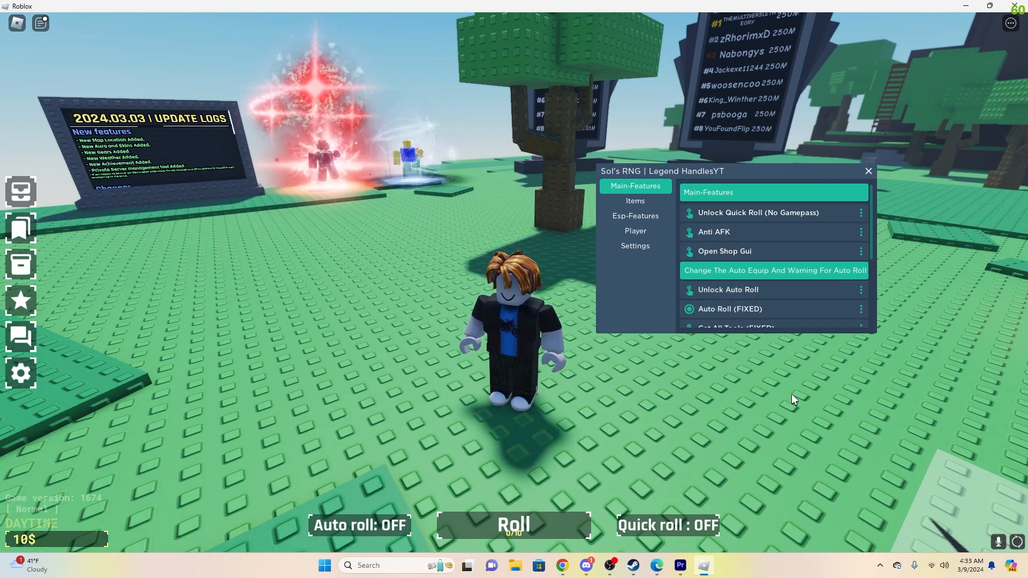
click(513, 525)
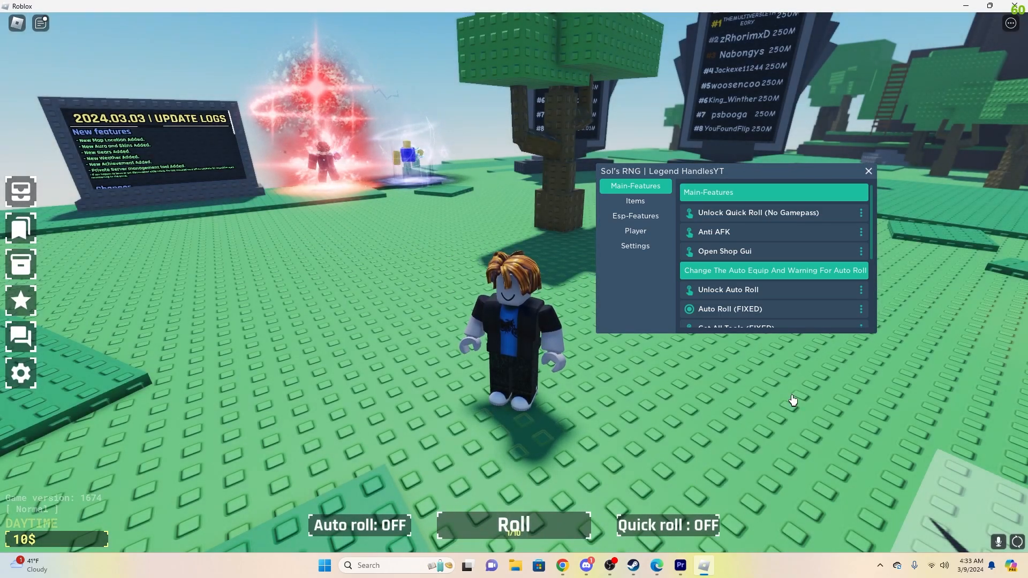
click(513, 525)
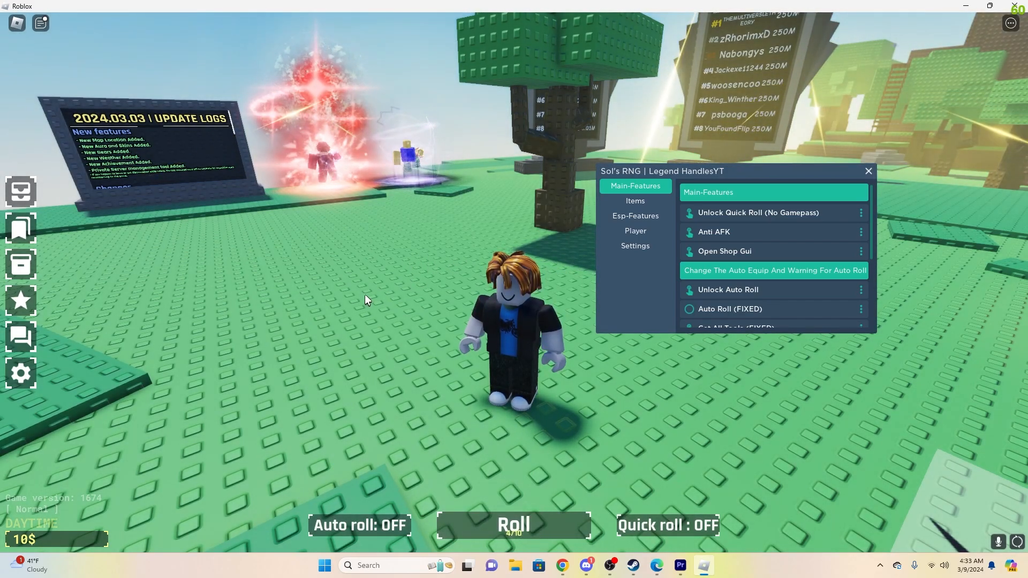
Step: Enable Full Bright from the Main-Features list, then move to the Items section
scroll(down, 3)
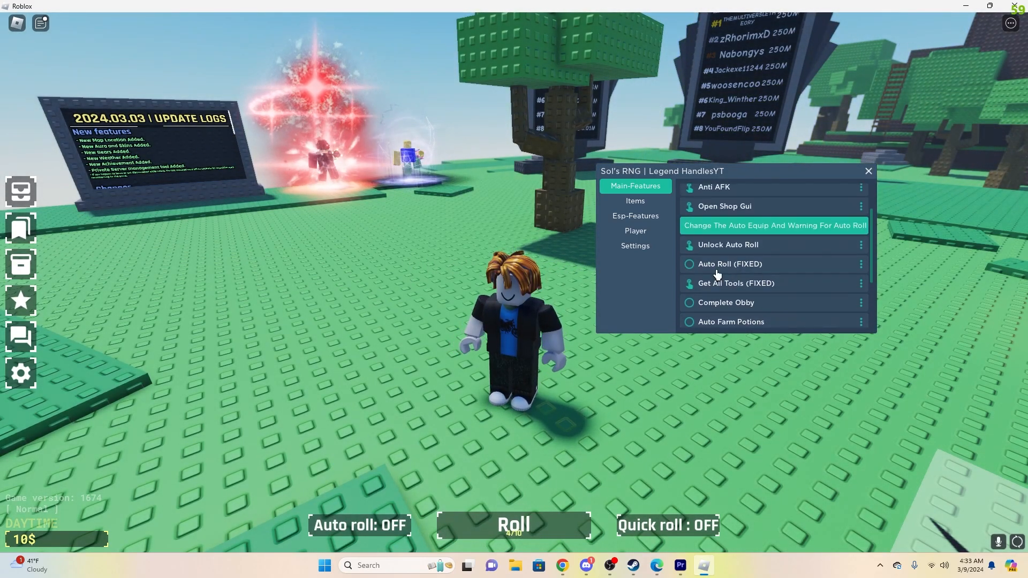
scroll(down, 3)
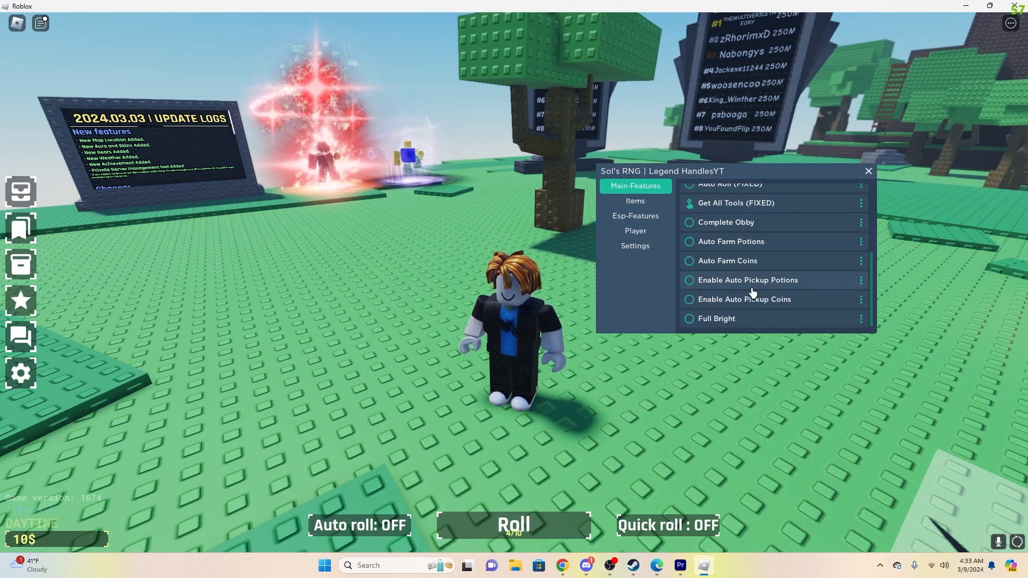
click(689, 319)
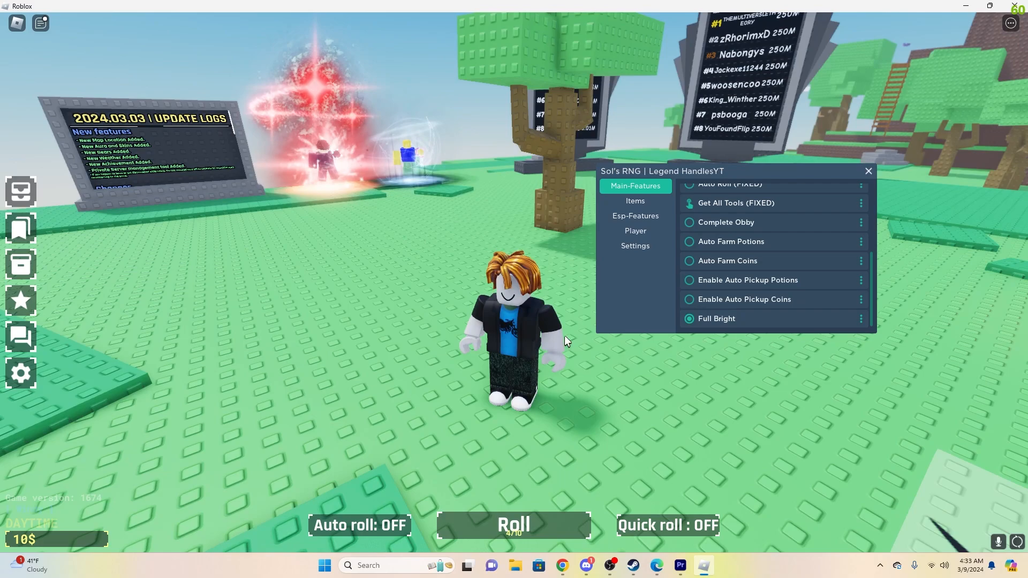
click(635, 201)
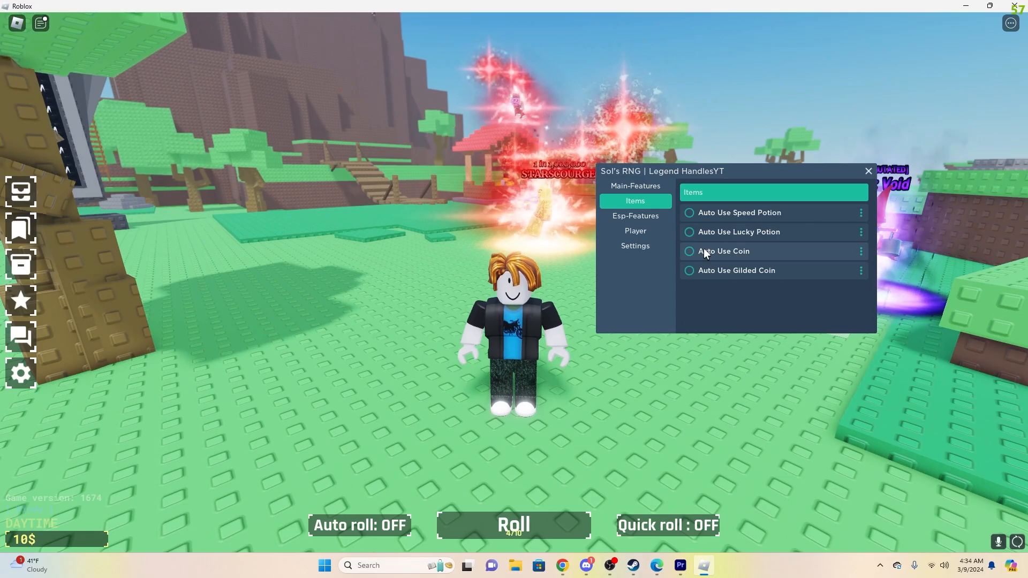
mouse_move(636, 229)
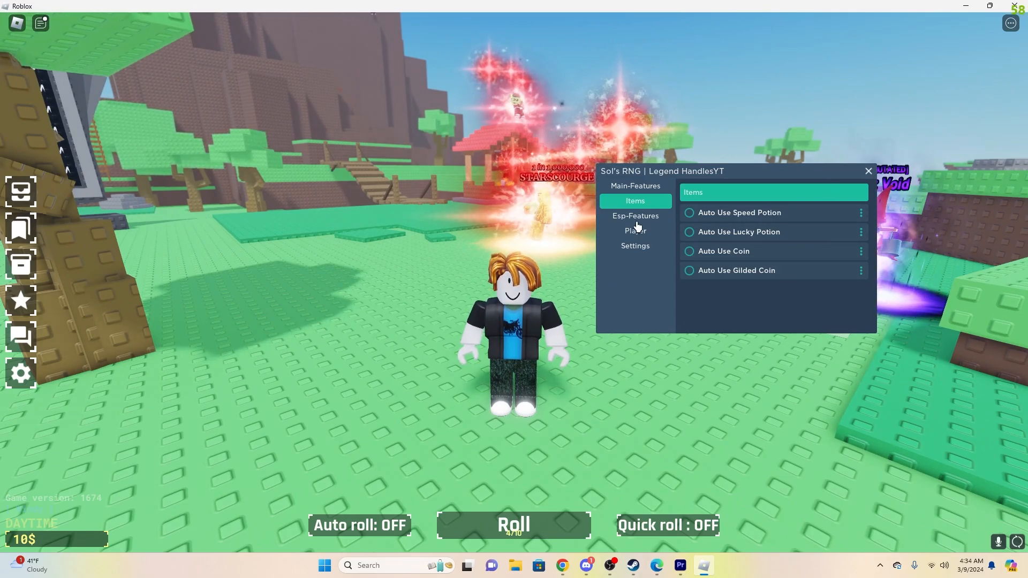
Step: Show the Esp-Features page with Dropped Item Esp switched on
click(635, 216)
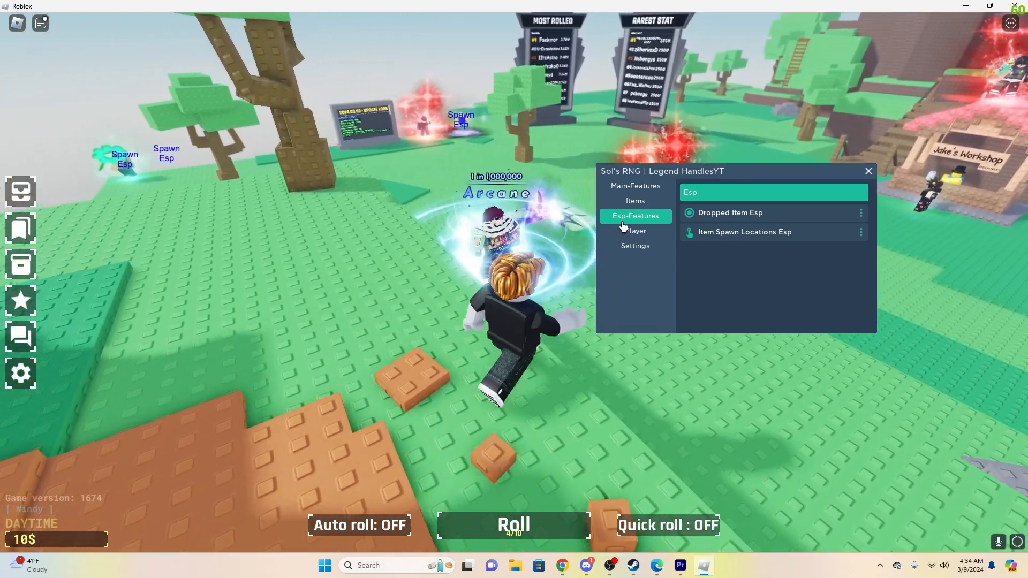
Step: Switch on automatic coin use in the Items page, then return to Main-Features
click(635, 201)
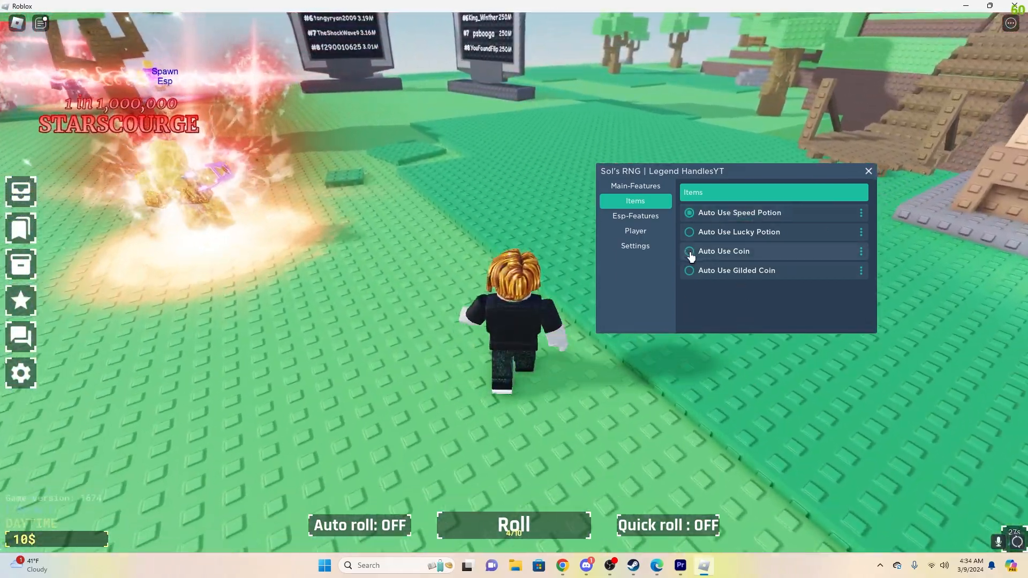
click(689, 250)
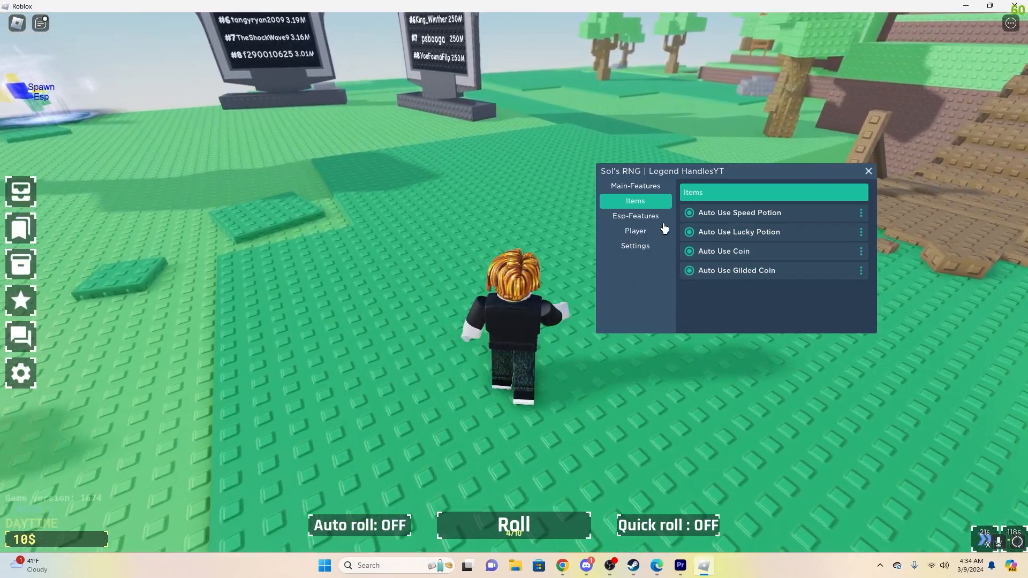
click(635, 216)
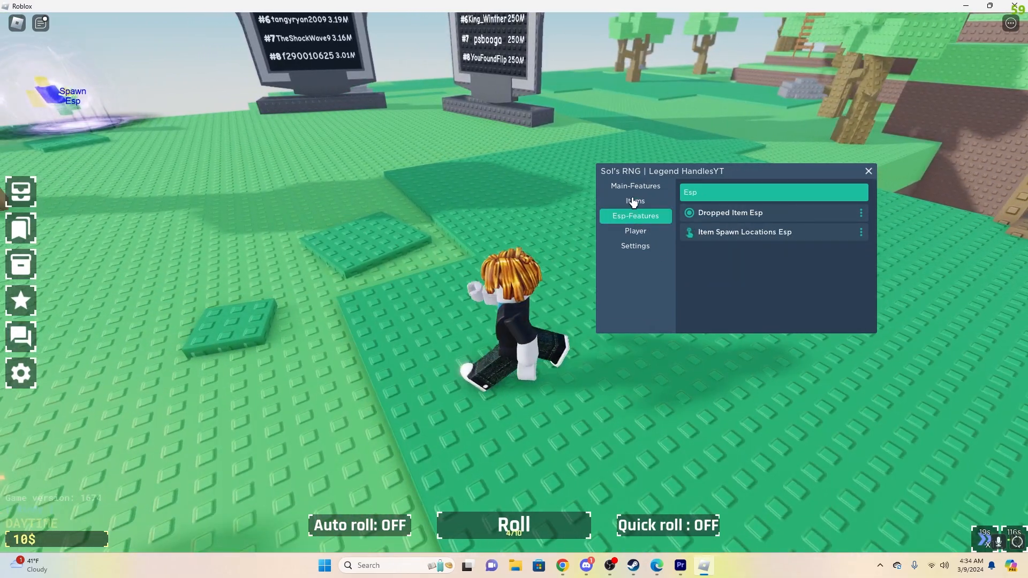
click(635, 186)
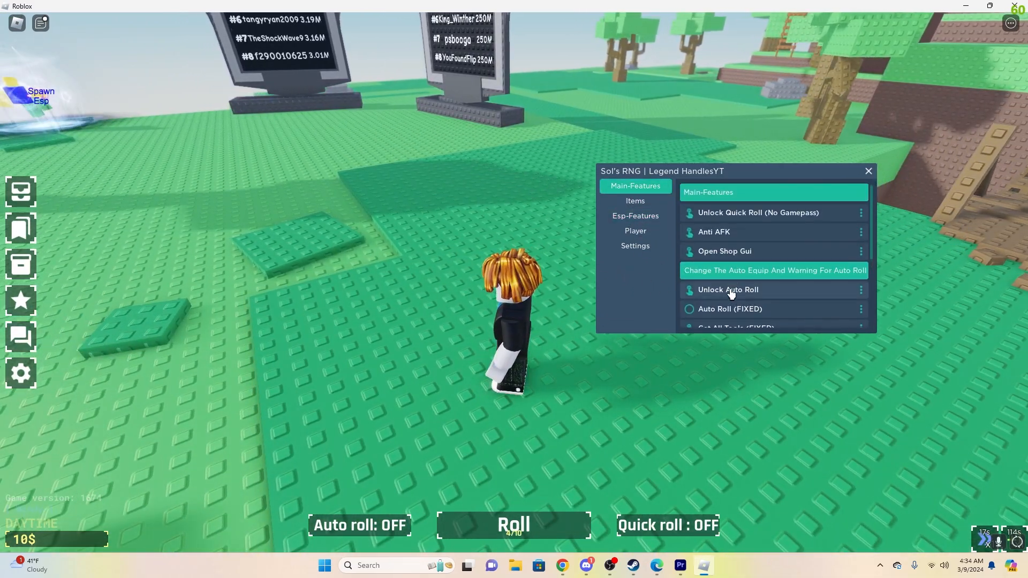
Step: Enable Auto Roll (FIXED) and let the game roll until a Natural aura appears
click(690, 309)
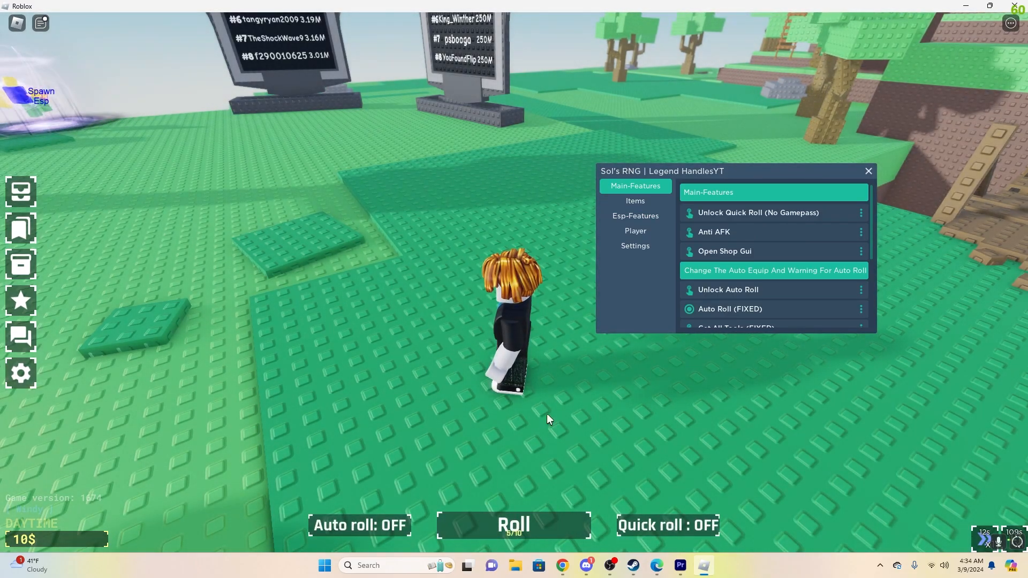
click(514, 525)
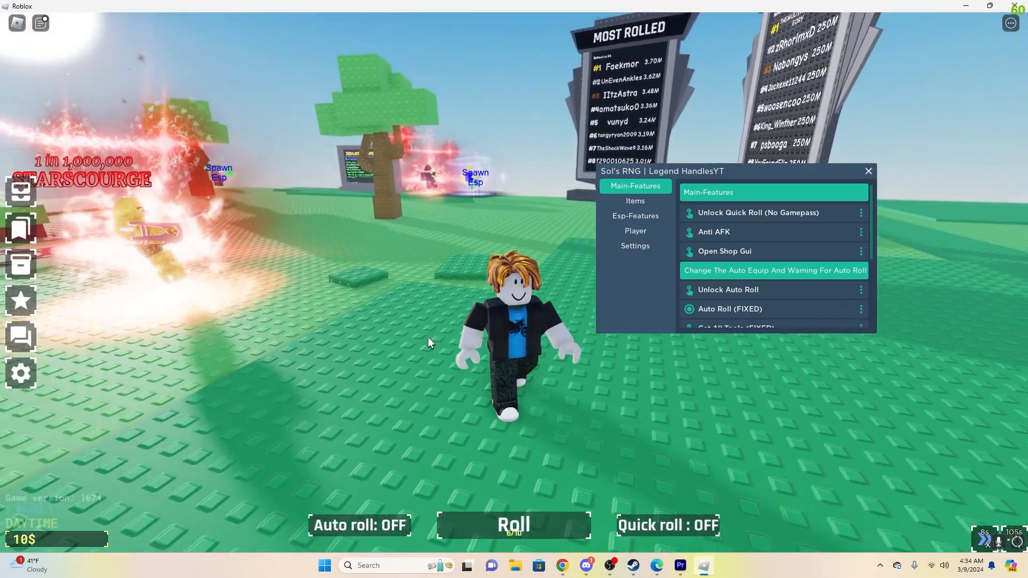
click(514, 524)
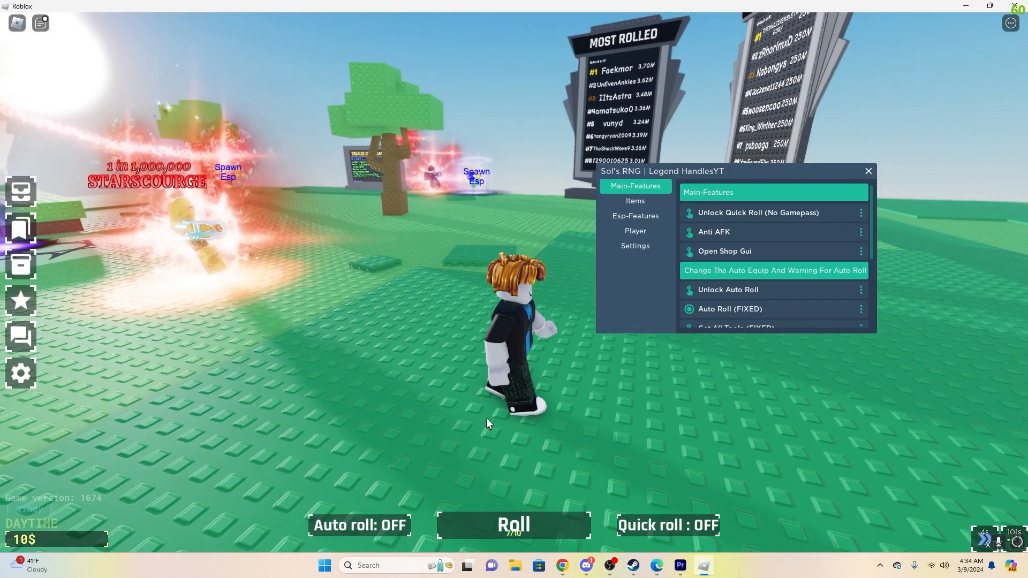
click(514, 524)
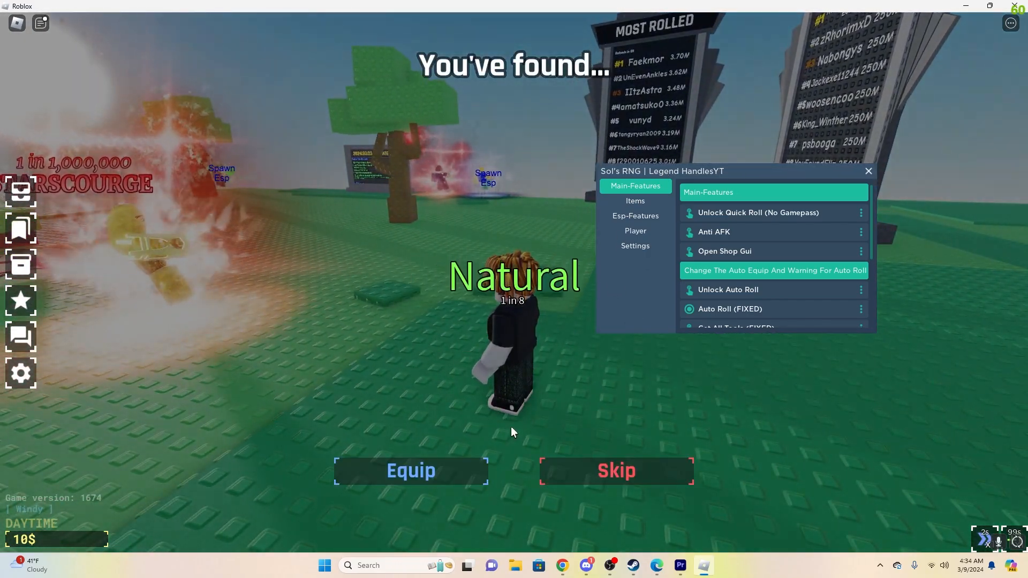